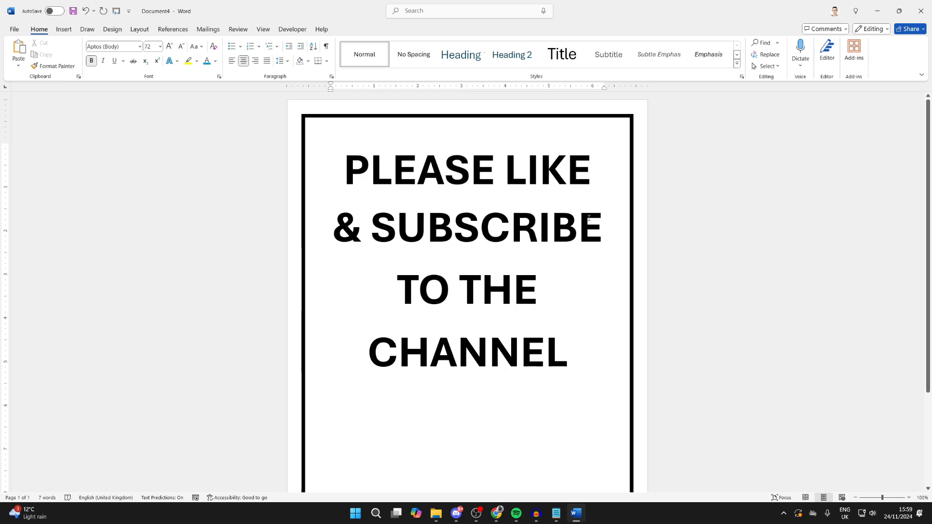
- Set the page's left margin to 1.7" and widen the right margin so the poster text wraps
click(510, 228)
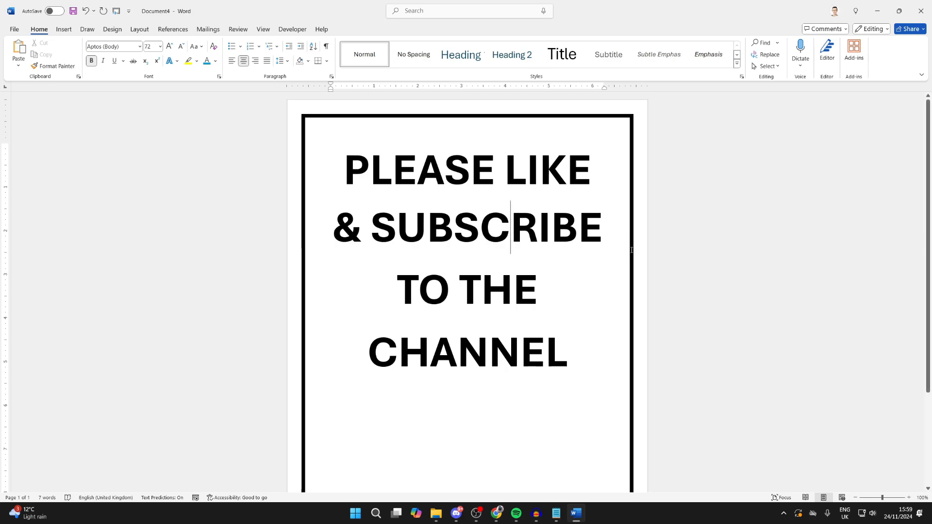
mouse_move(301, 186)
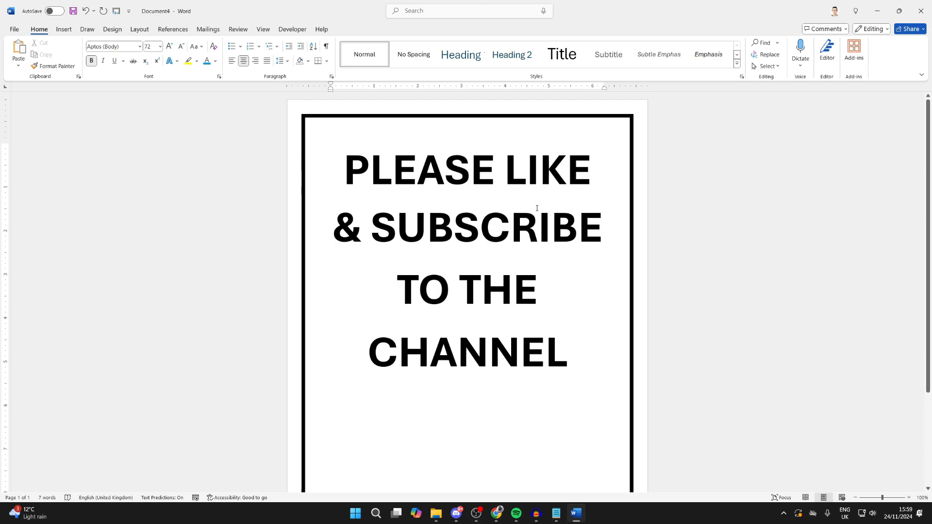
mouse_move(470, 215)
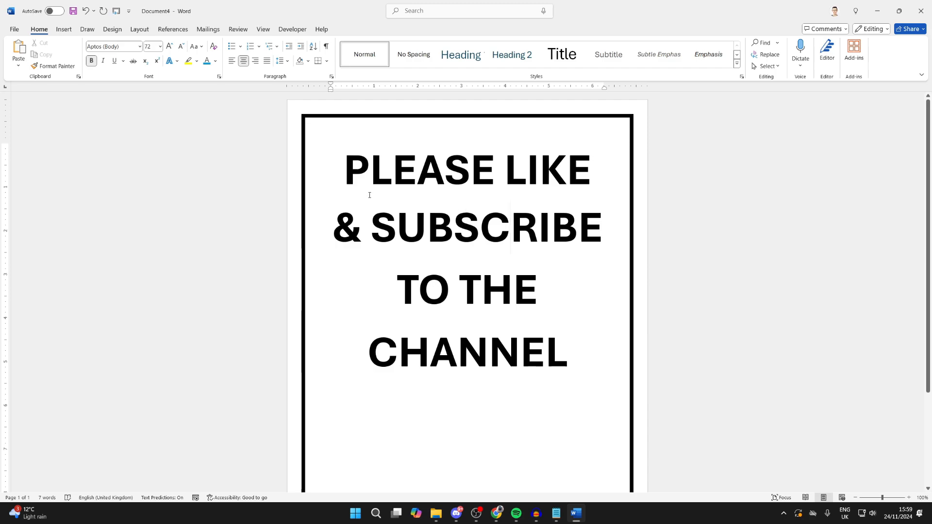
click(509, 227)
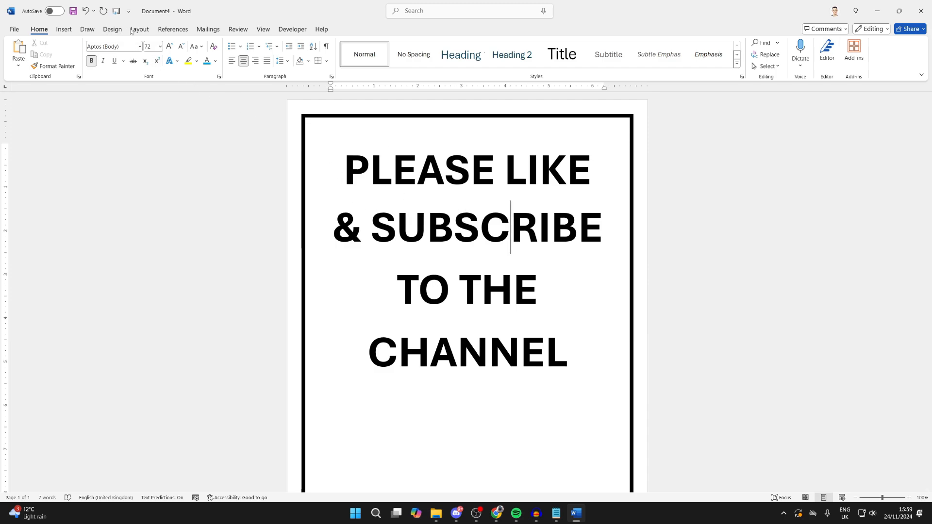
click(139, 29)
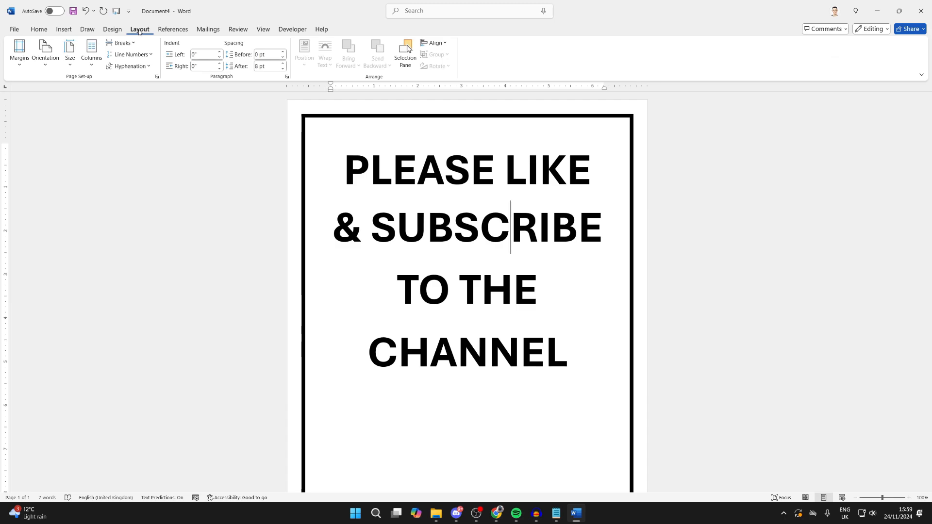
mouse_move(135, 82)
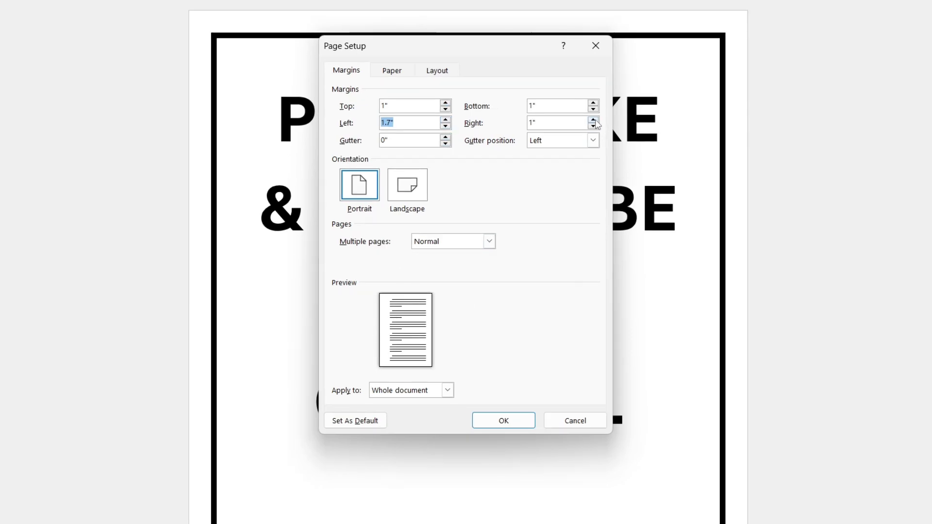
click(503, 420)
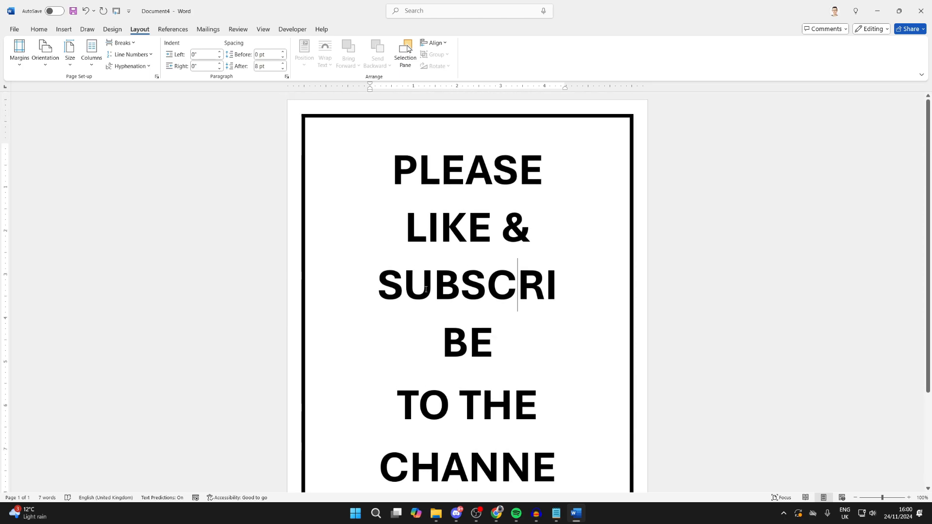
mouse_move(569, 299)
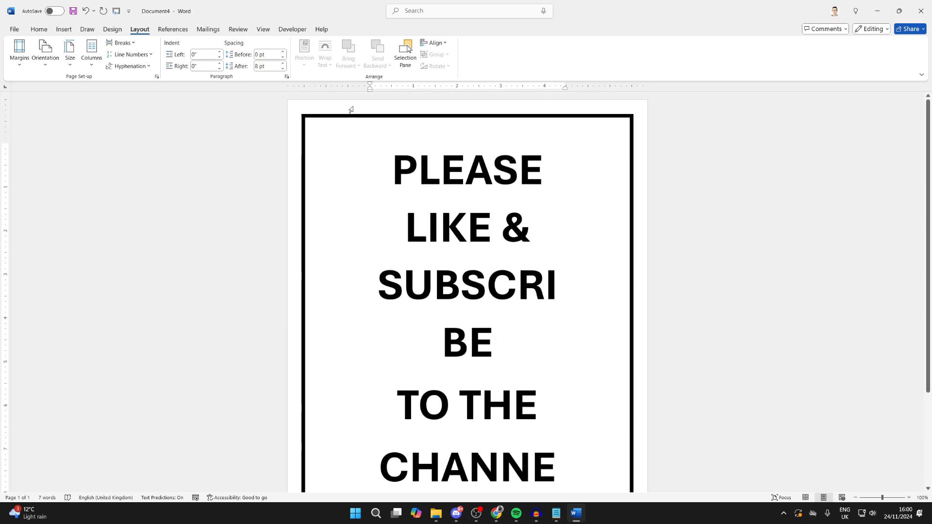
- Change the page border's Measure from option to Text in Border Options
click(111, 29)
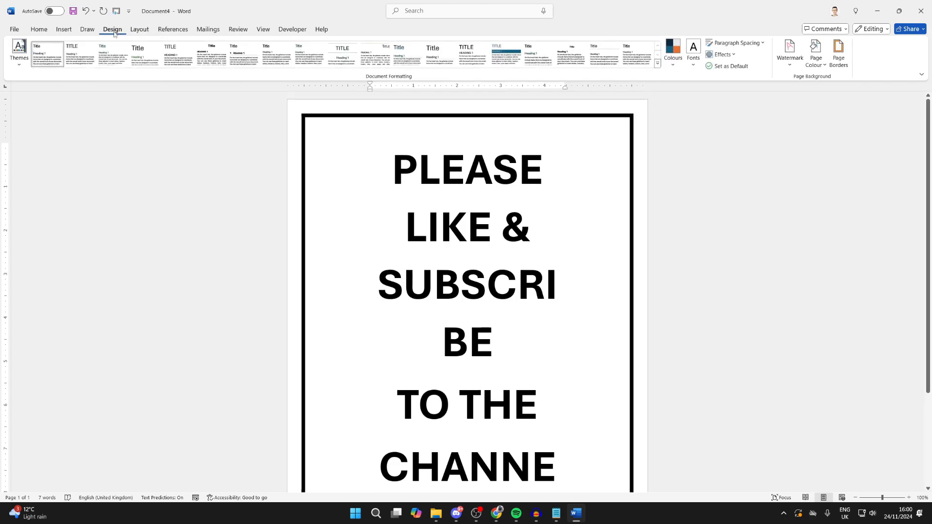
click(838, 53)
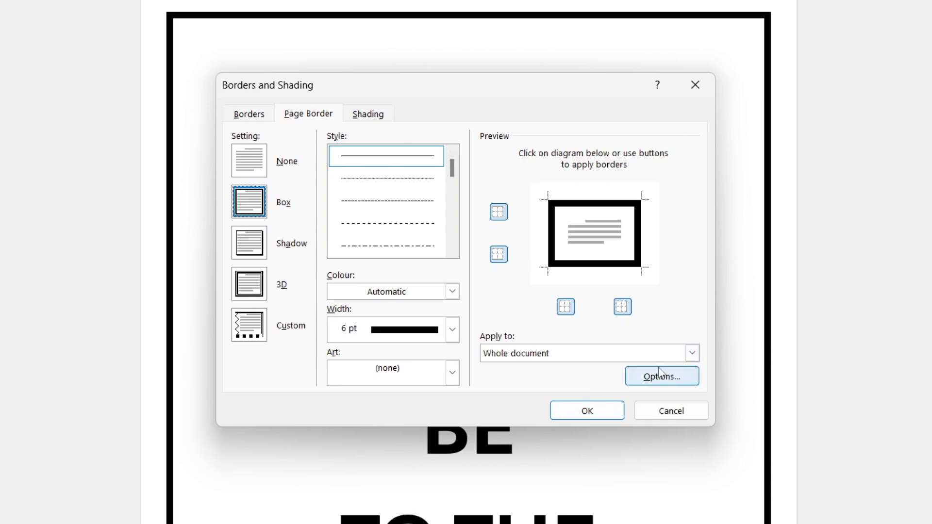
click(661, 375)
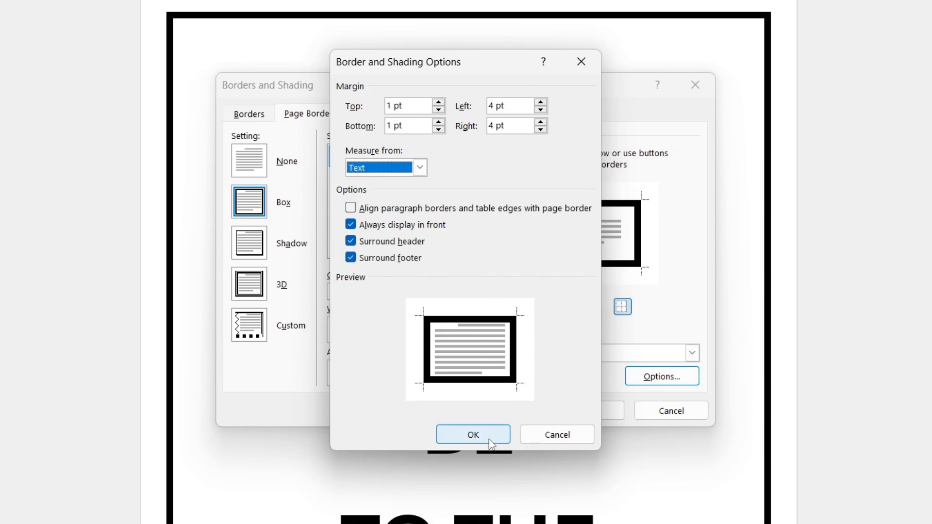
click(472, 435)
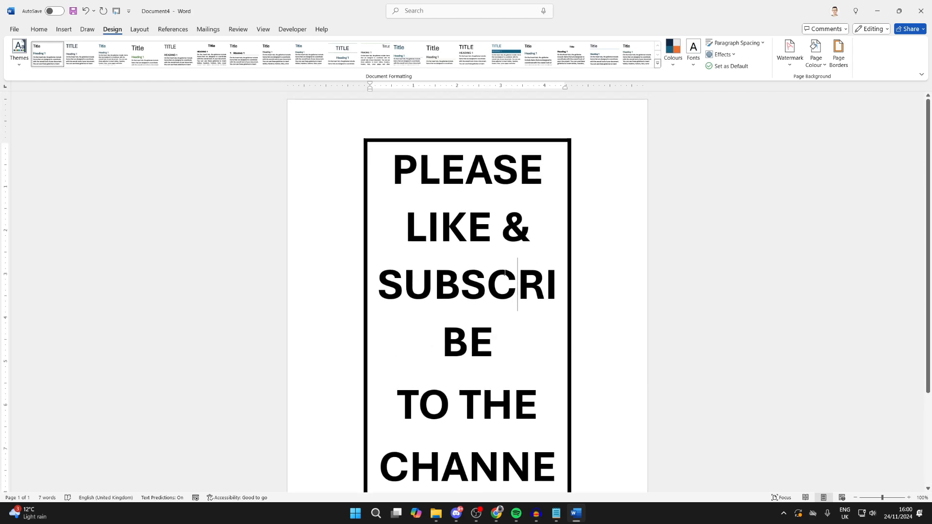
mouse_move(389, 219)
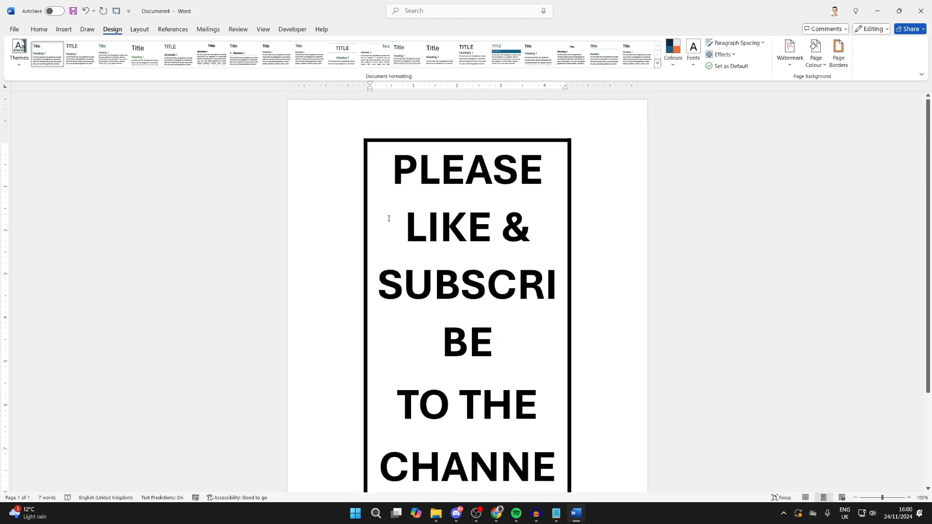
- Set page border margins to Top 4 pt, Bottom 4 pt, Left 9 pt, Right 7 pt
click(517, 283)
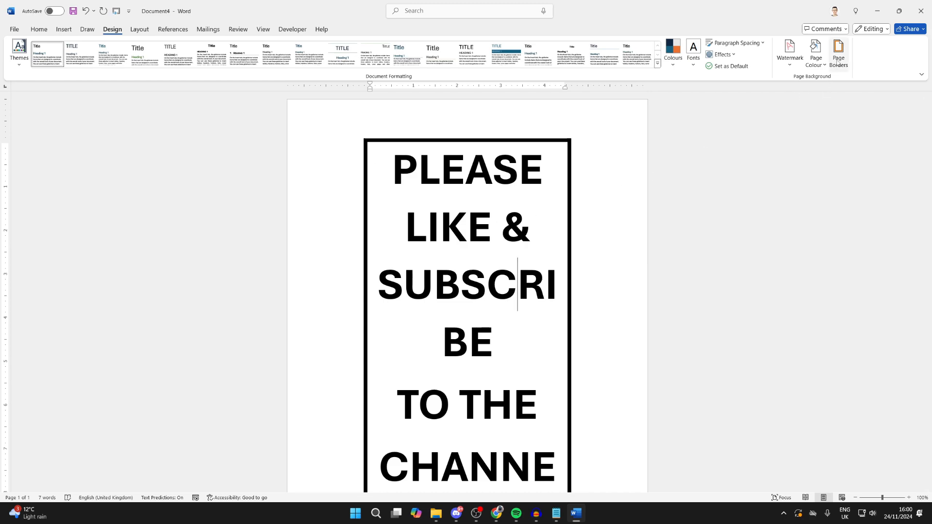
click(838, 53)
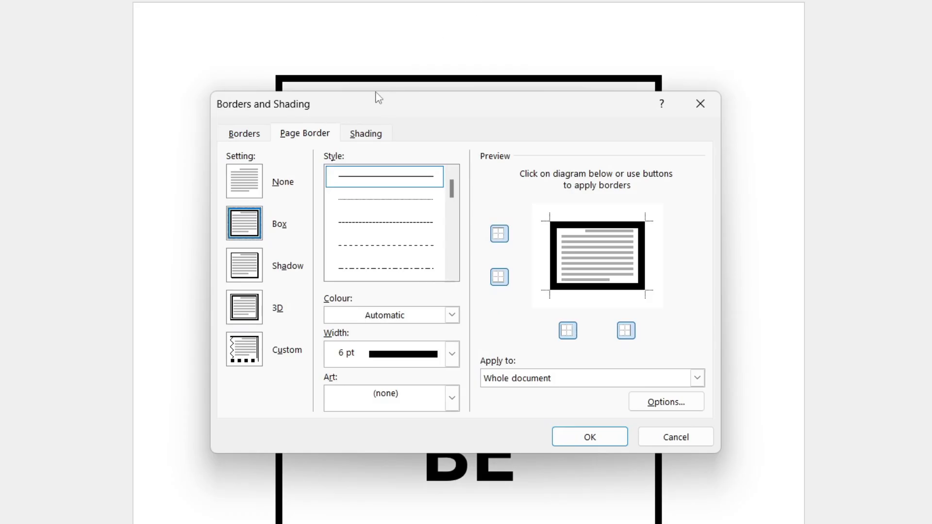
click(665, 402)
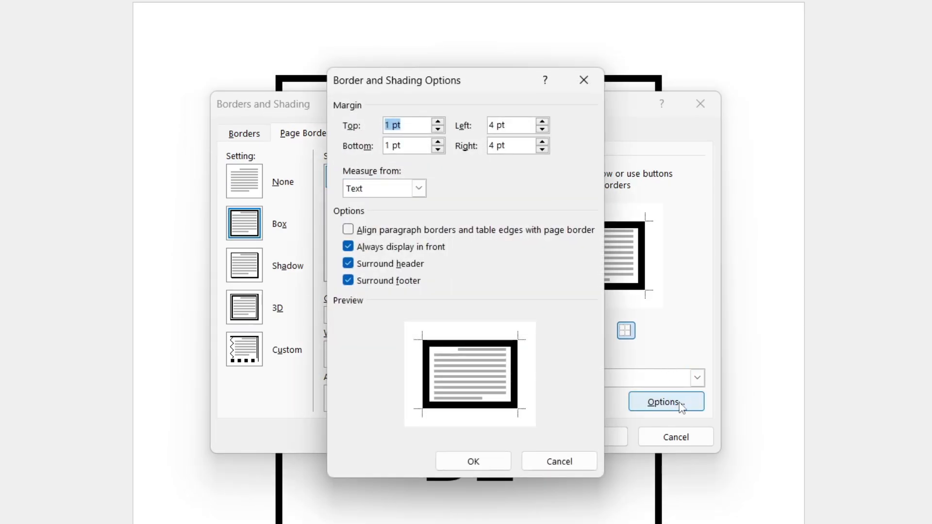
mouse_move(480, 125)
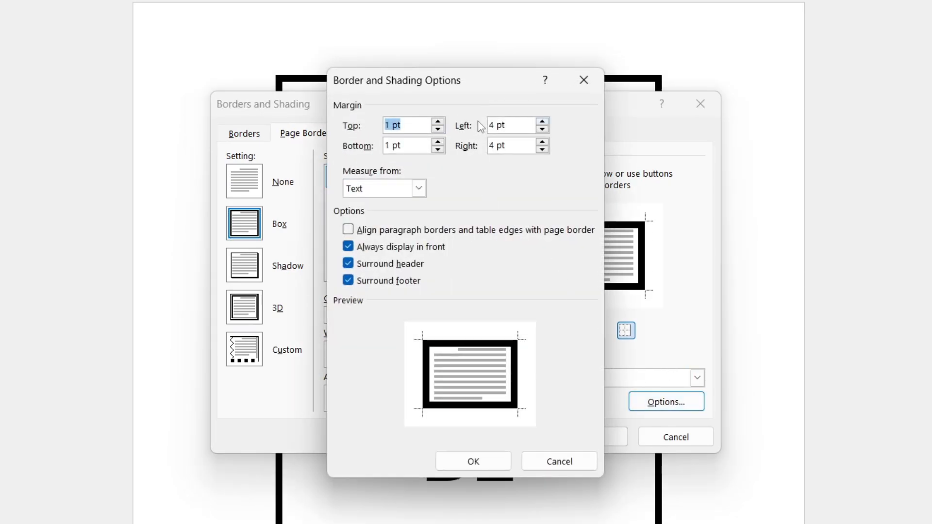
click(440, 121)
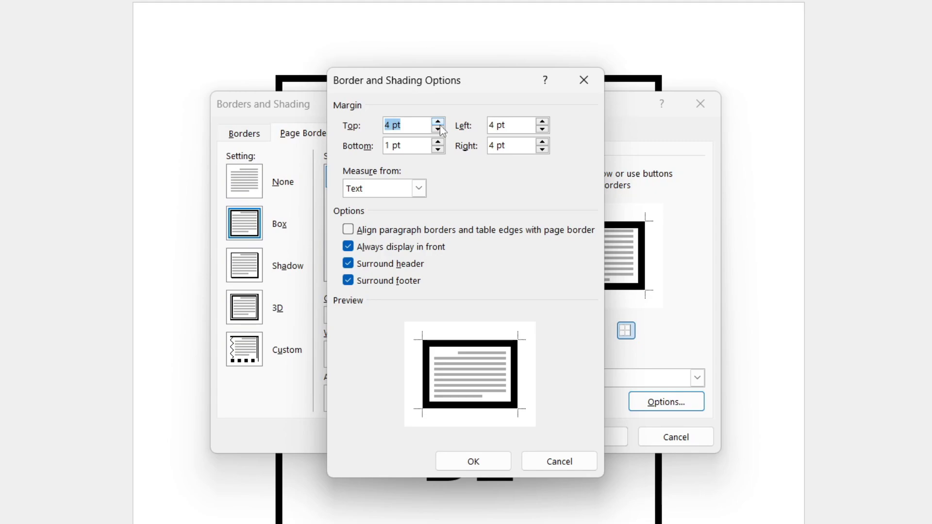
click(540, 121)
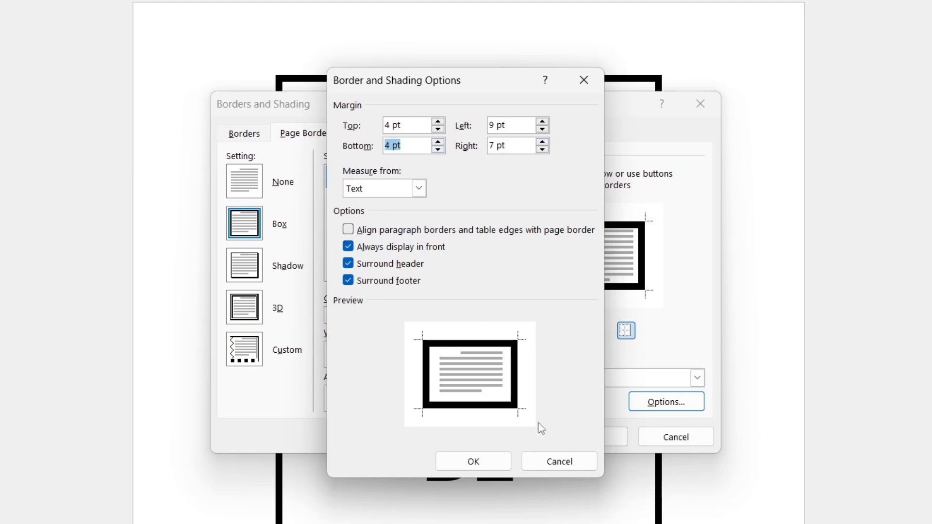
click(472, 462)
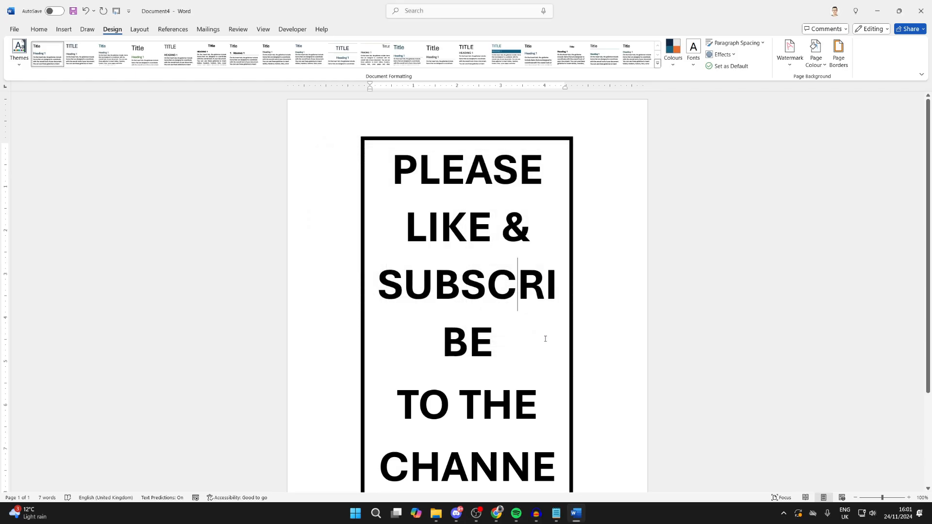
mouse_move(429, 260)
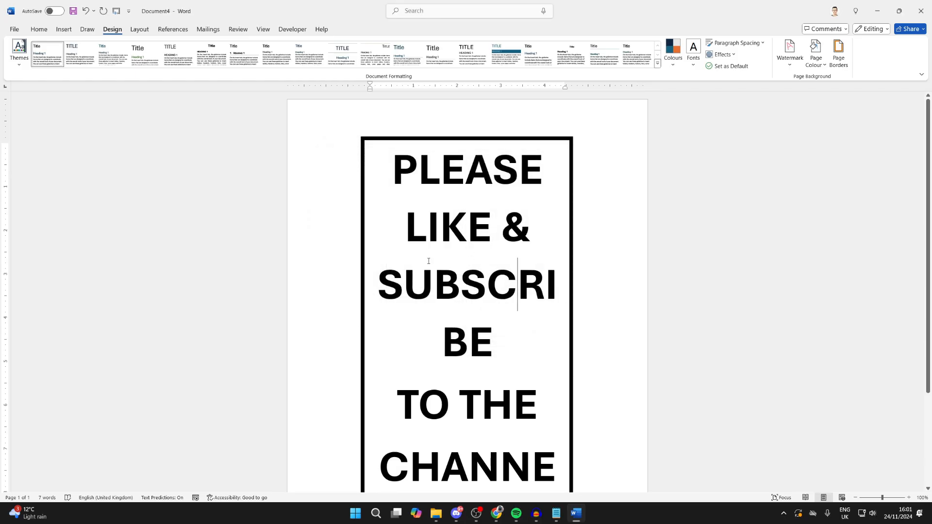